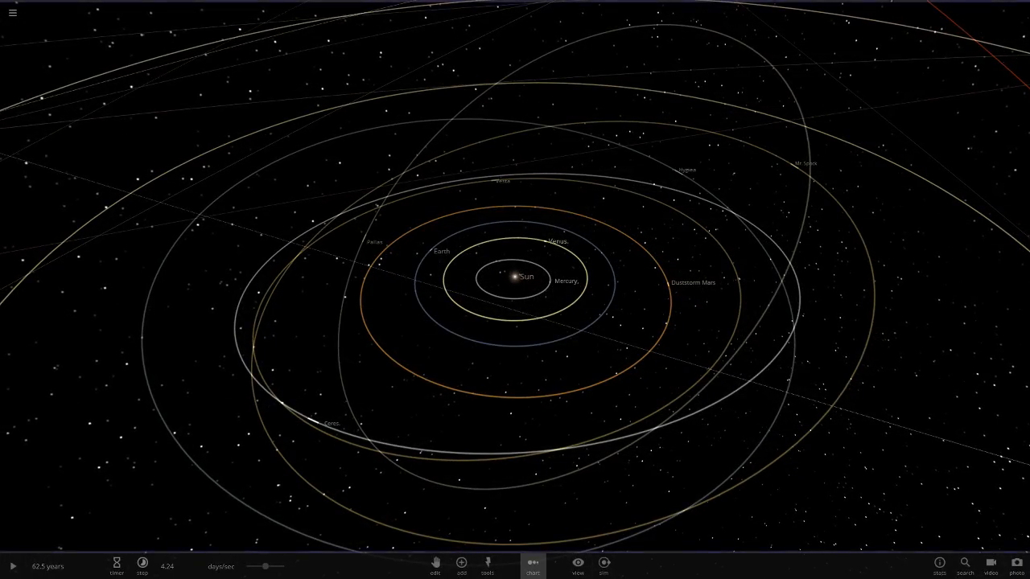
Chart the solar system's bodies by 1D radius and show Venus's overview properties
left_click(532, 563)
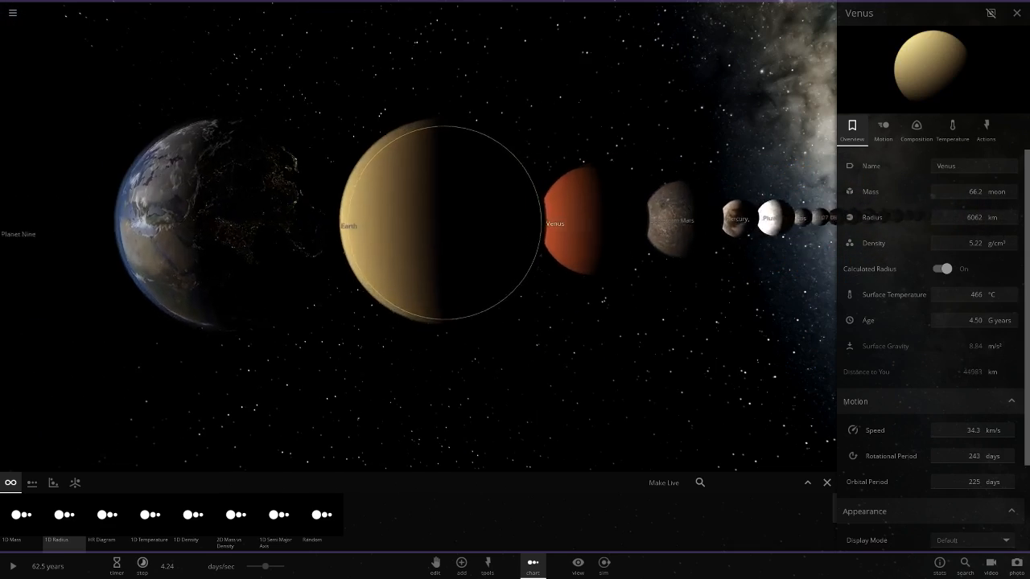
View Venus's temperature details, then show Mercury's overview with its 2440 km radius
left_click(952, 129)
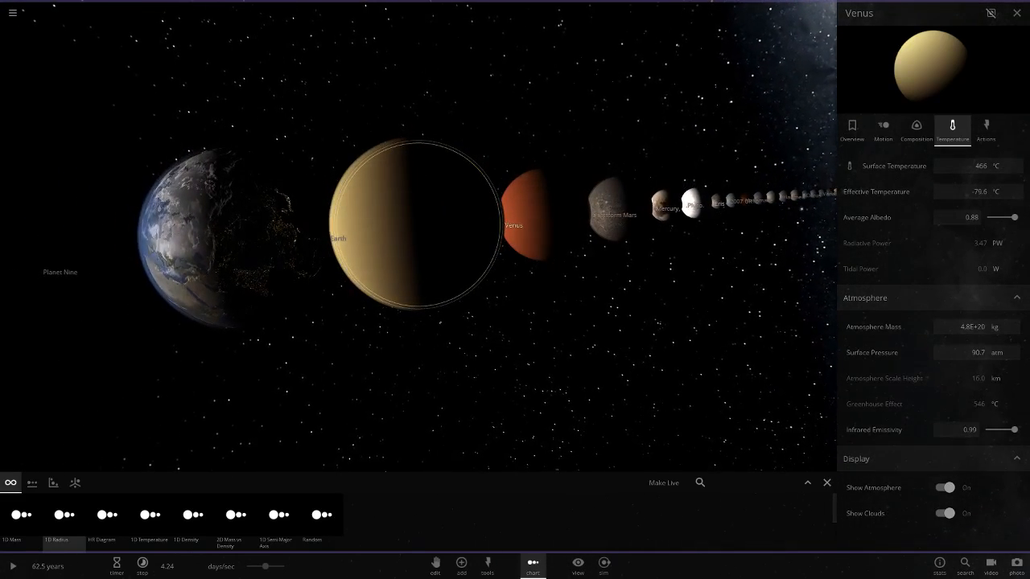
left_click(461, 566)
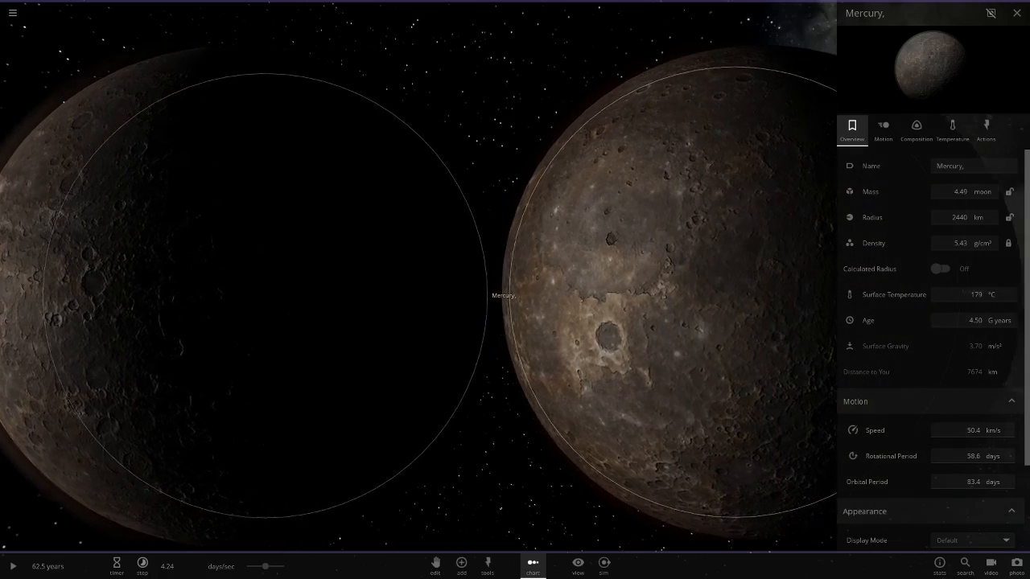
Close the radius chart and properties, and focus on Jupiter with its summary card
left_click(952, 126)
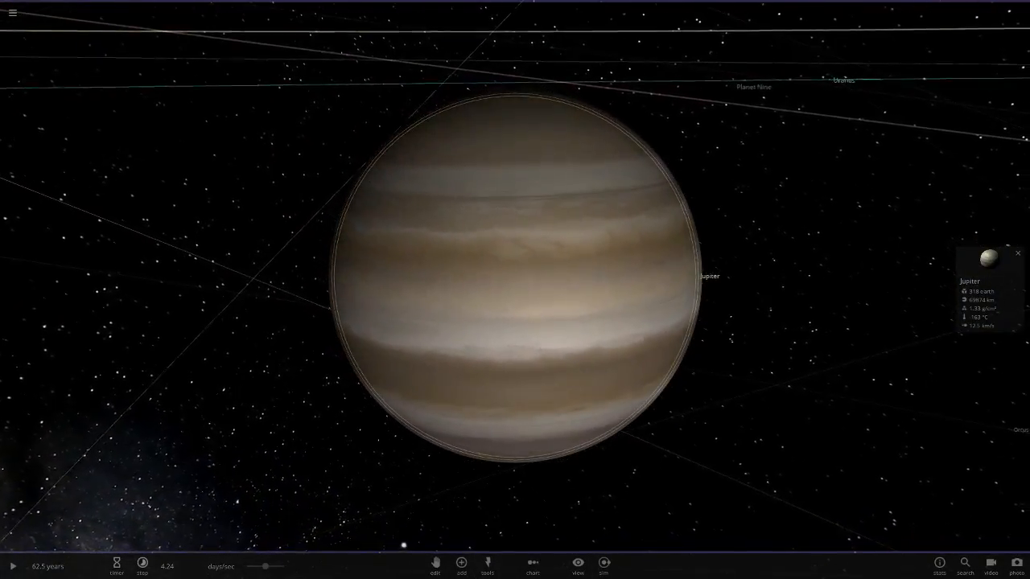
Place a custom Jupiter from a 'jup' catalog search beside the original Jupiter
left_click(459, 564)
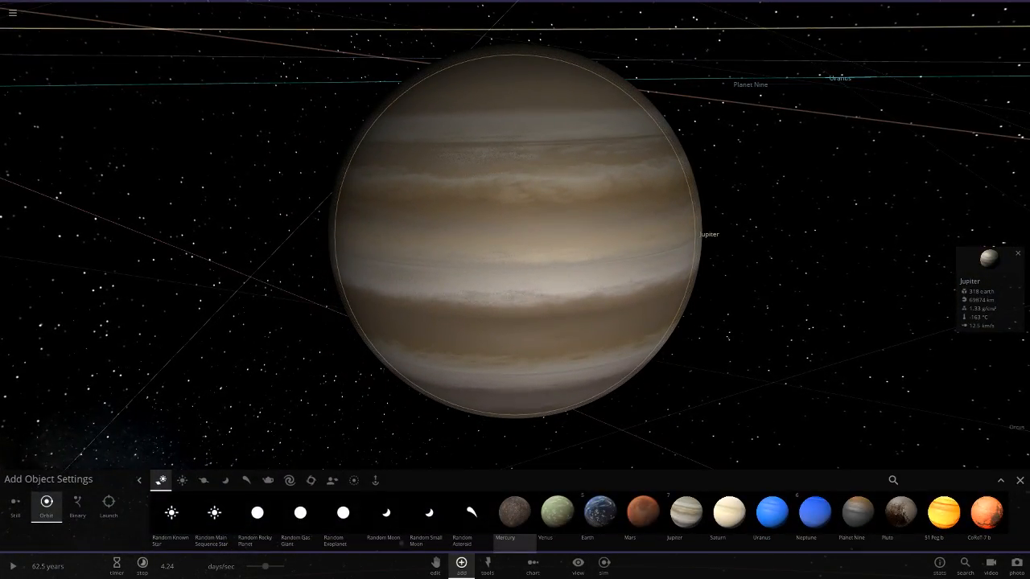
type("jup")
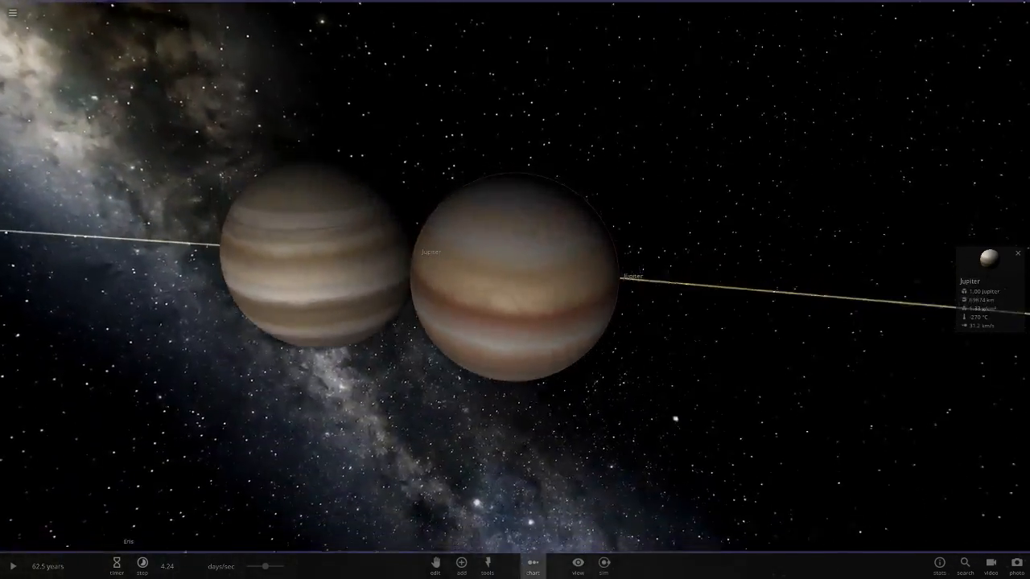
left_click(577, 567)
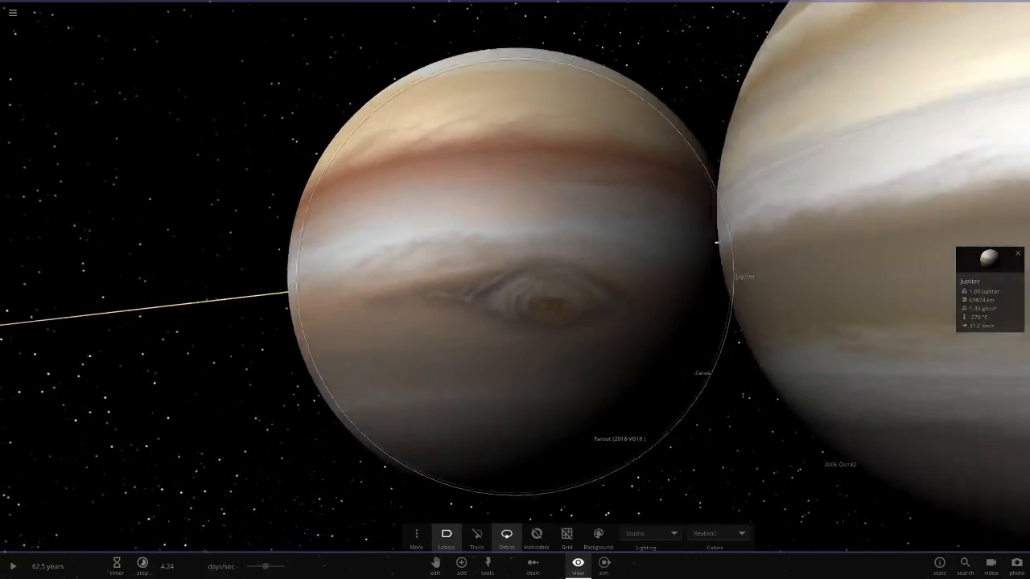
Set lighting to Realistic, zoom out, and search 'jup' in the Add catalog
left_click(436, 567)
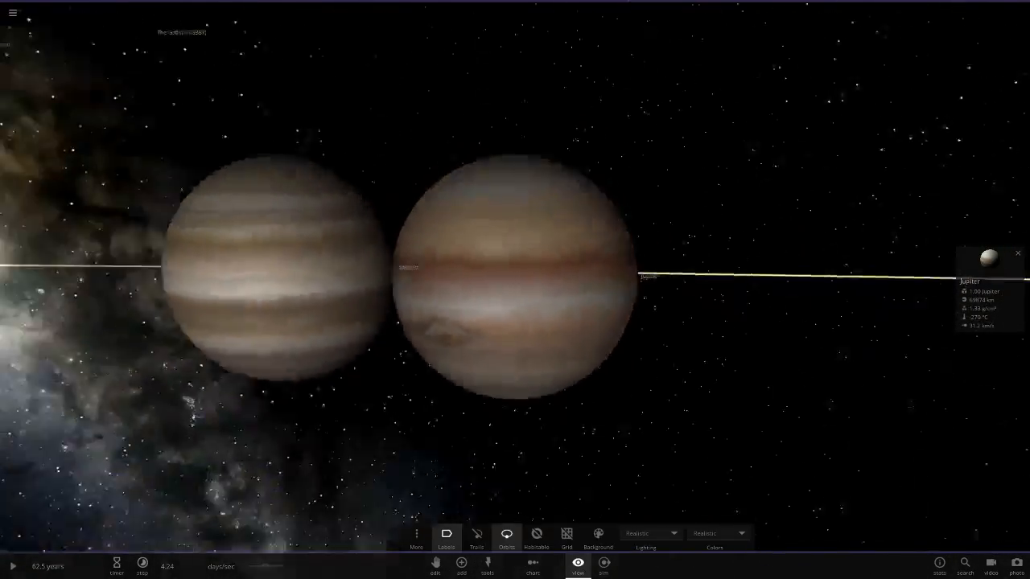
left_click(434, 574)
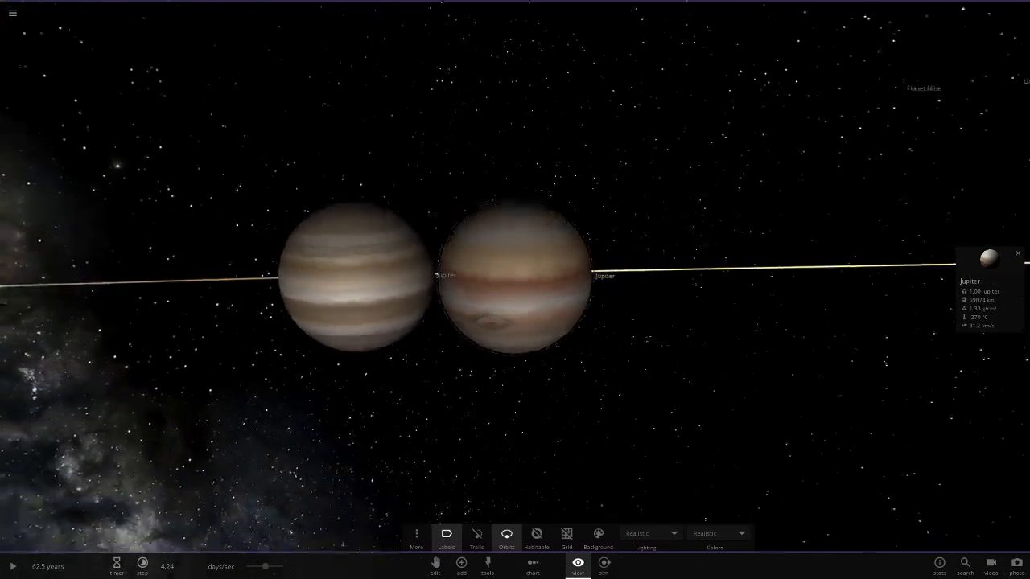
left_click(461, 563)
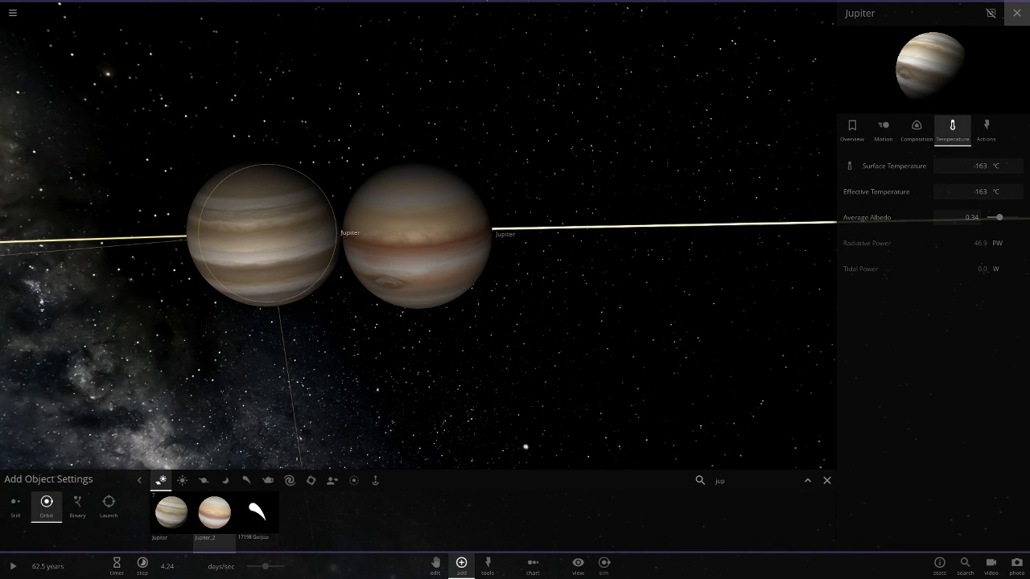
Close the catalog and view the modded Jupiter's temperature: −270 °C, albedo 0.02
left_click(1013, 15)
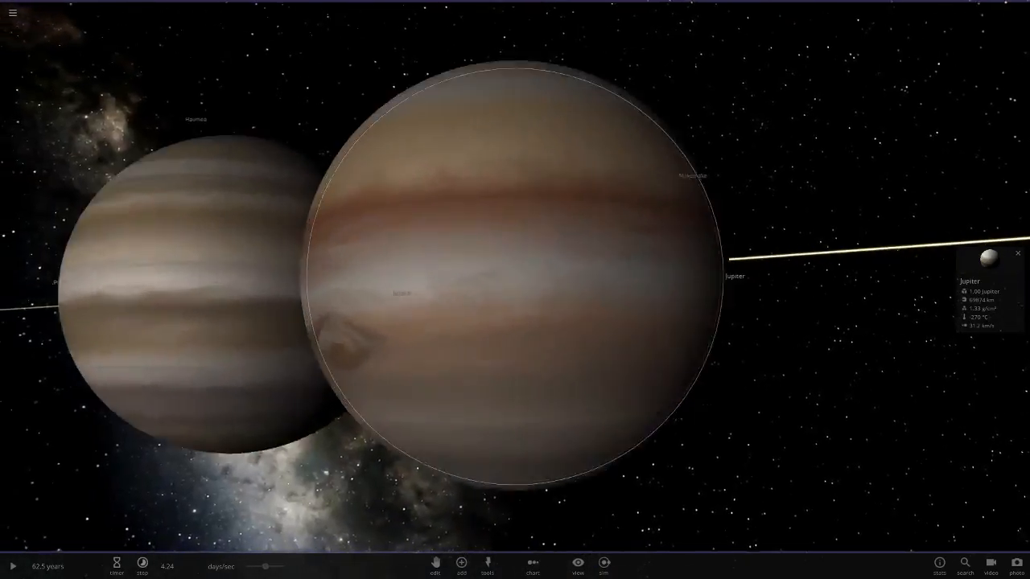
left_click(578, 566)
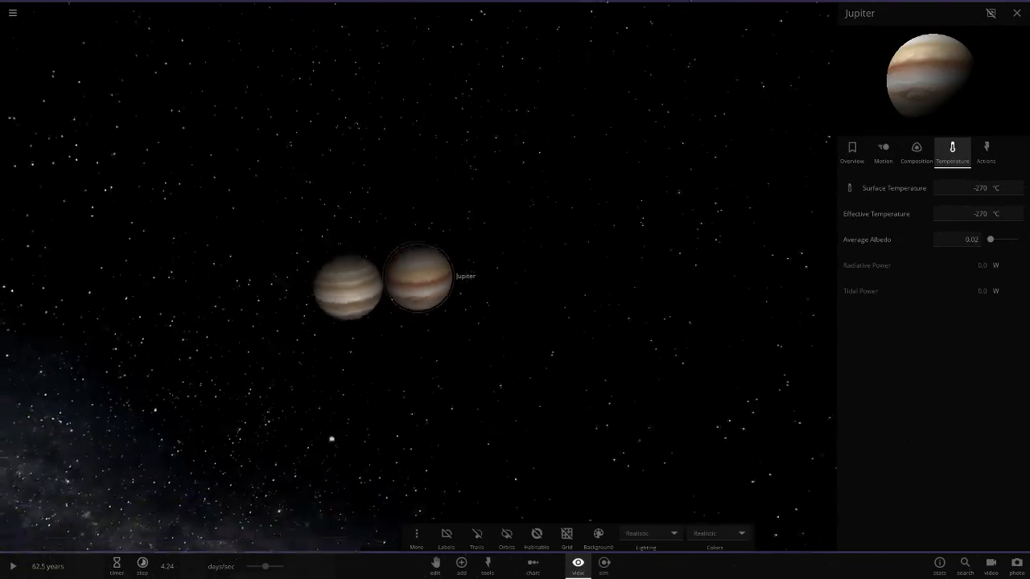
Turn on orbit lines for all bodies and show the modded Jupiter's Actions tab
left_click(435, 568)
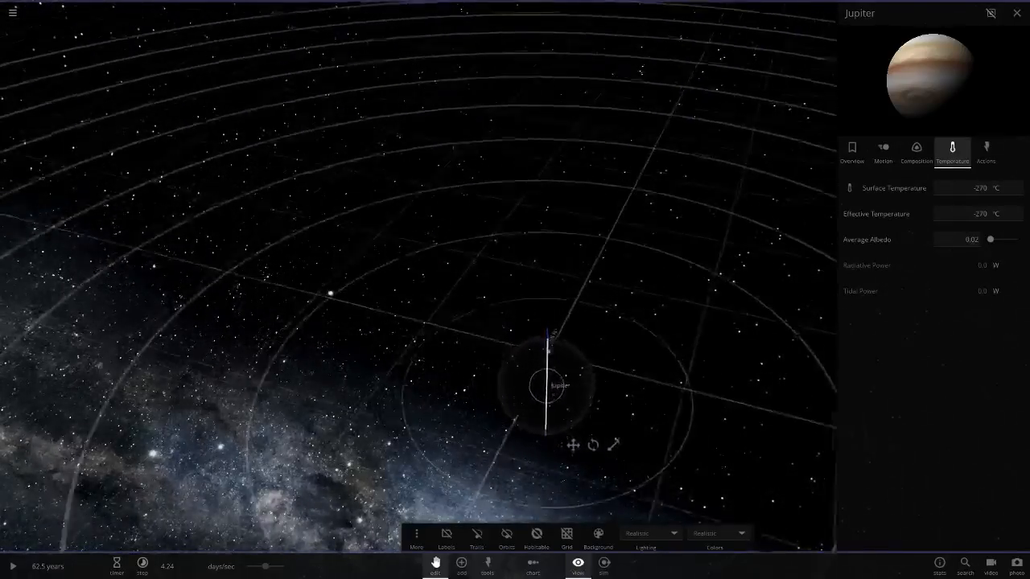
left_click(507, 534)
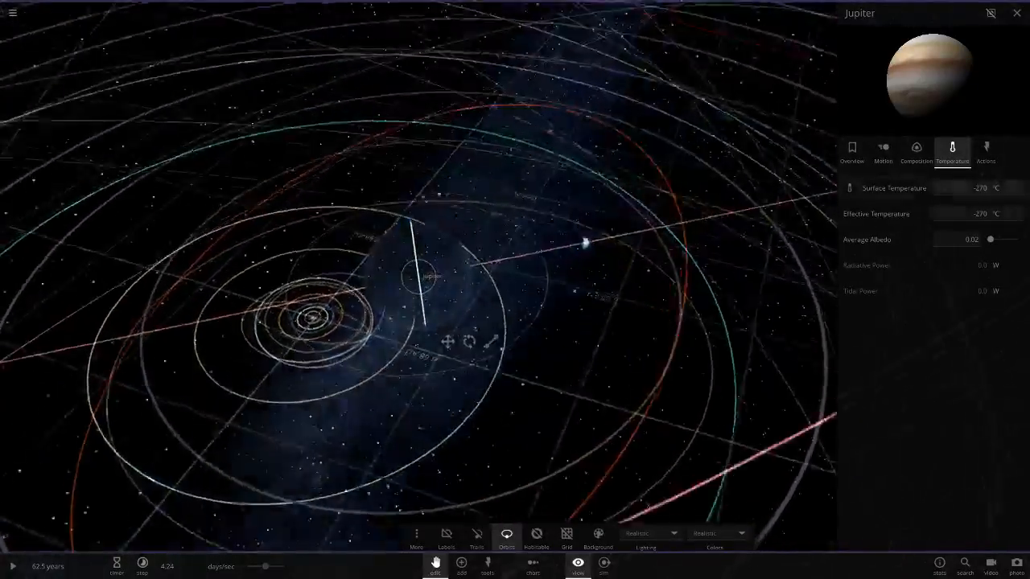
left_click(985, 150)
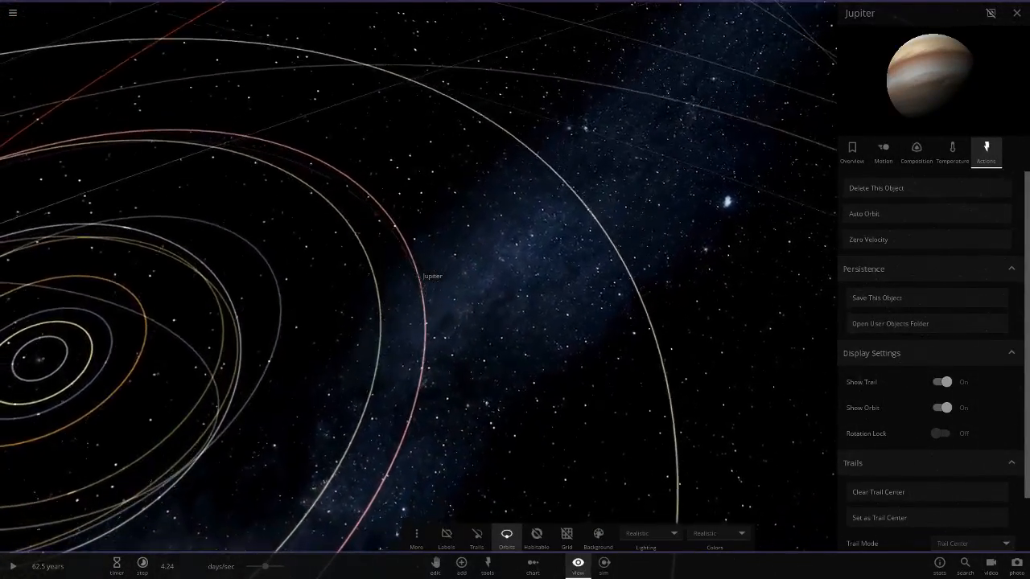
Auto Orbit the modded Jupiter and scroll to its orbital elements (5.67 AU, 13.5 years)
left_click(882, 152)
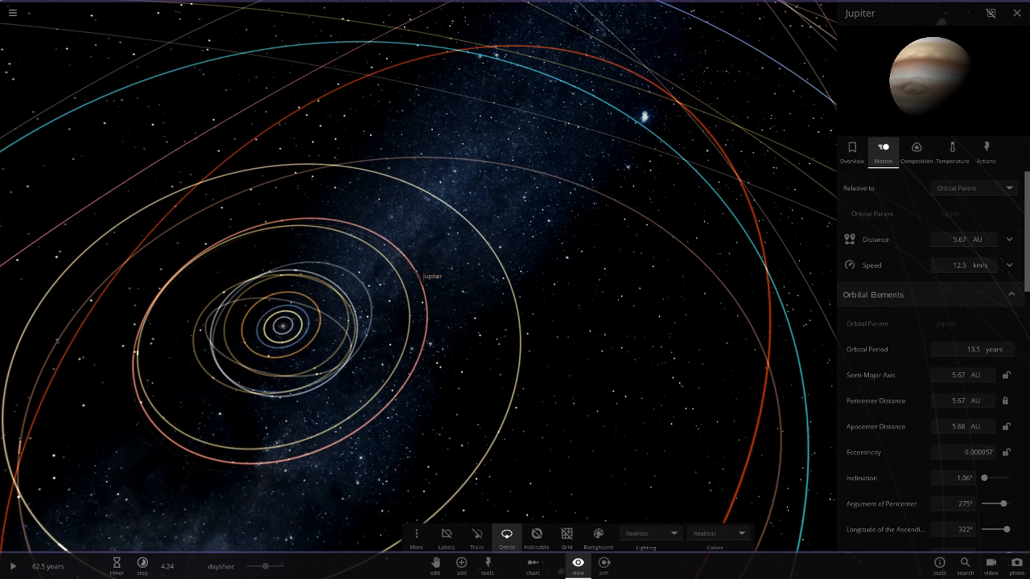
scroll("down", 3)
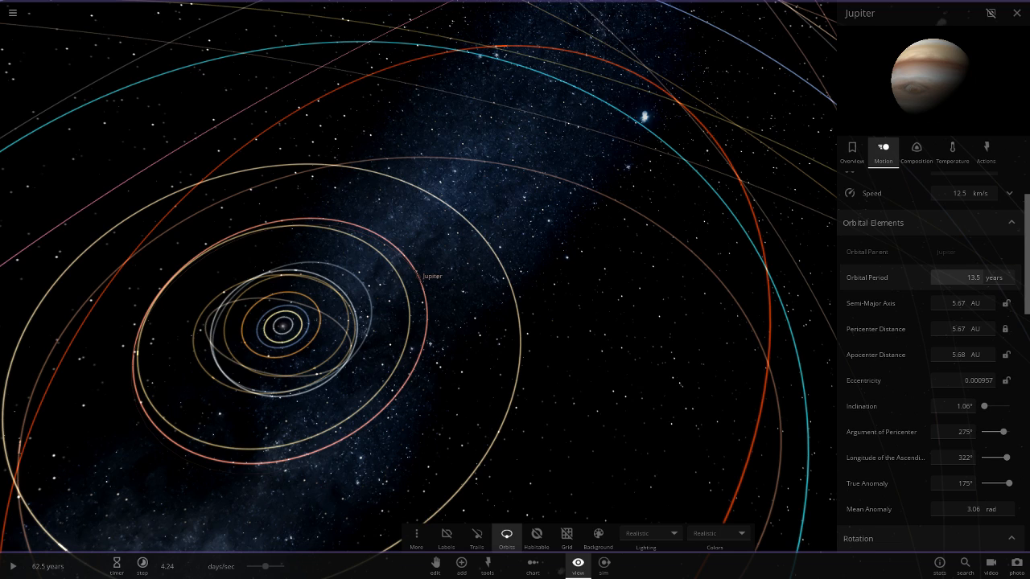
mouse_move(868, 277)
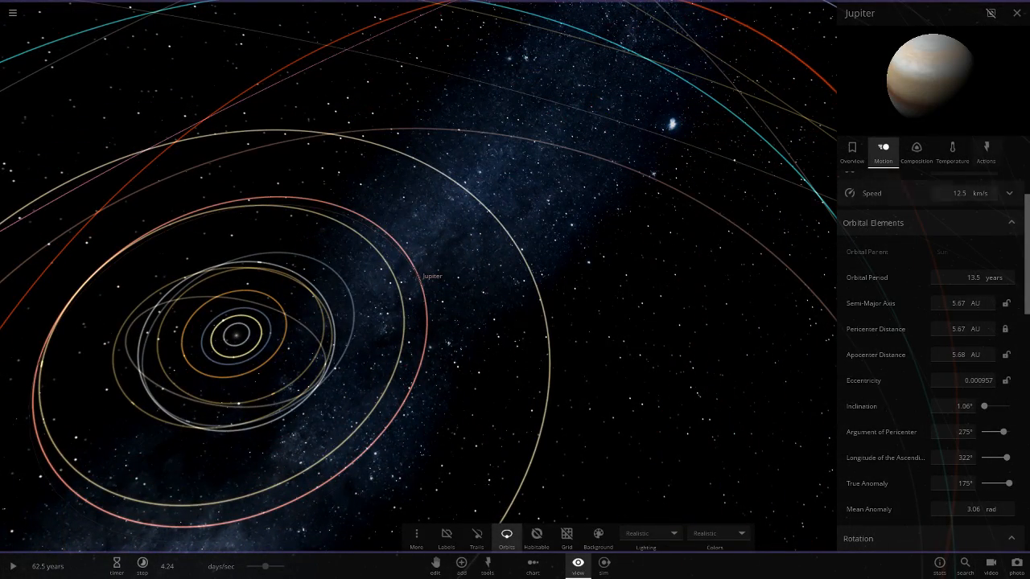
Apply Jupiter's real 11.9-year orbital period and raise its inclination to 1.30°
left_click(971, 277)
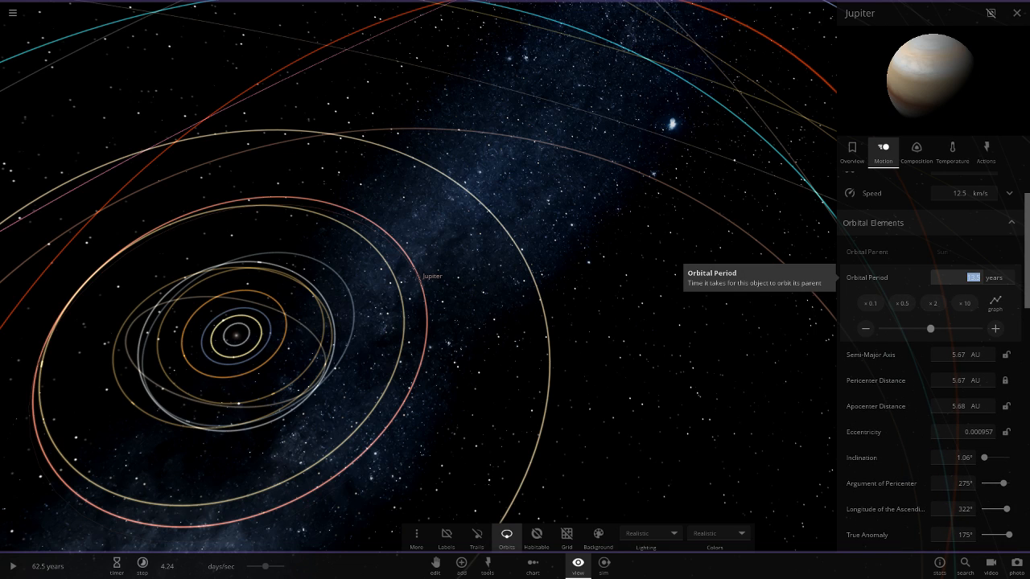
left_click(969, 276)
type("11.9")
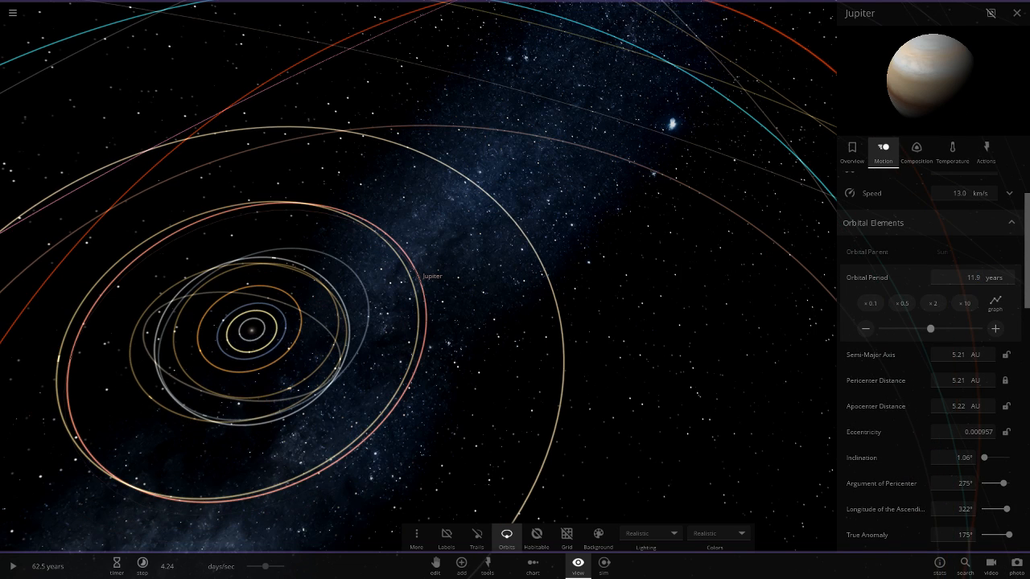
left_click(958, 354)
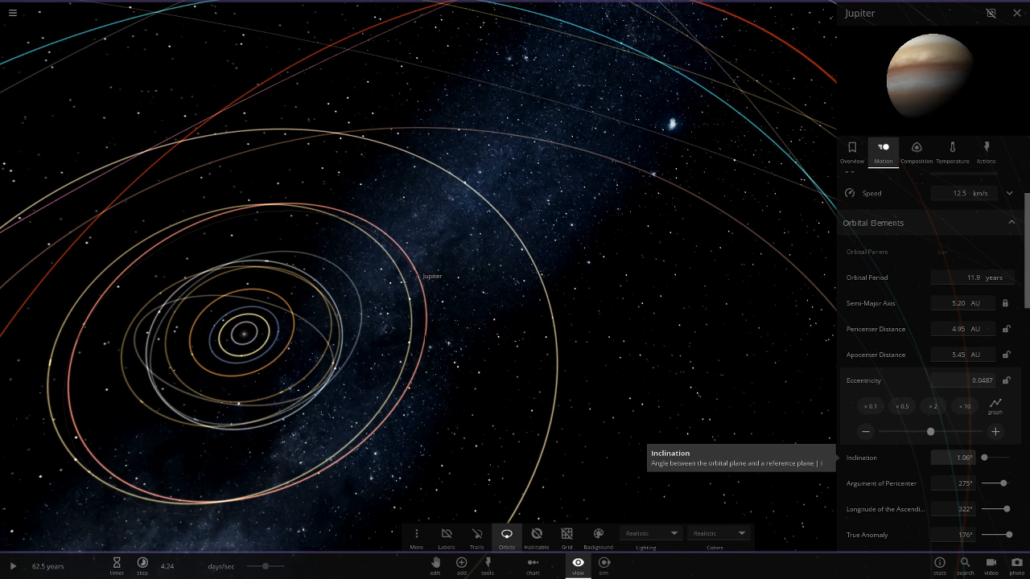
left_click_drag(964, 458, 975, 457)
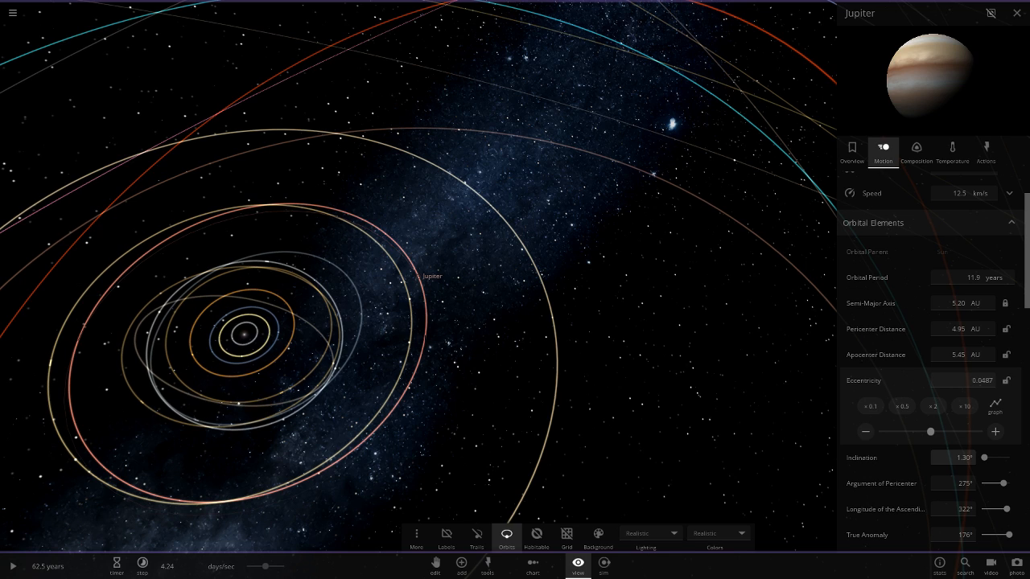
mouse_move(881, 482)
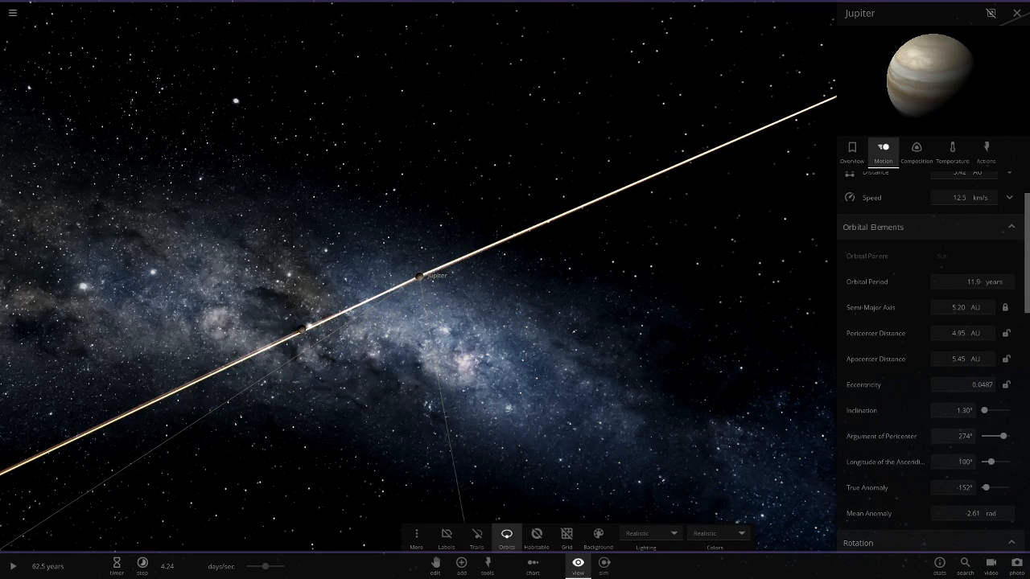
Close Jupiter's panel, briefly inspect the Sun's details, then view all orbit rings
left_click(1014, 13)
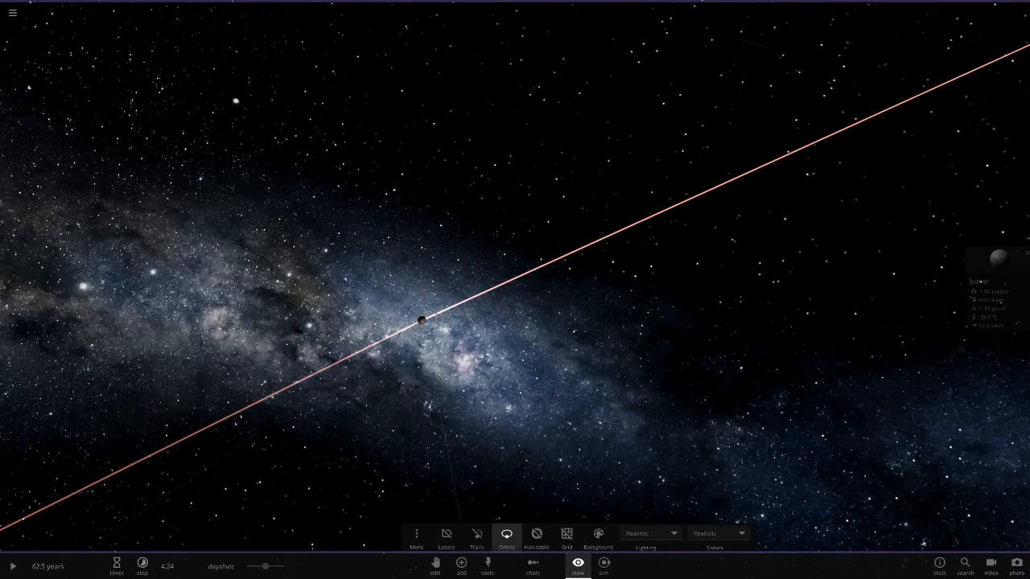
left_click(419, 318)
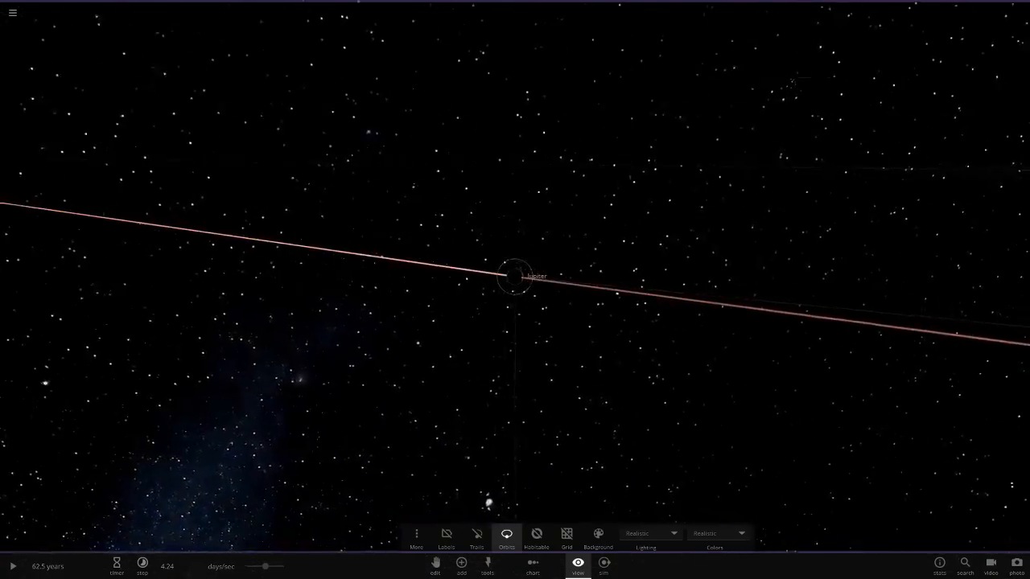
left_click(515, 277)
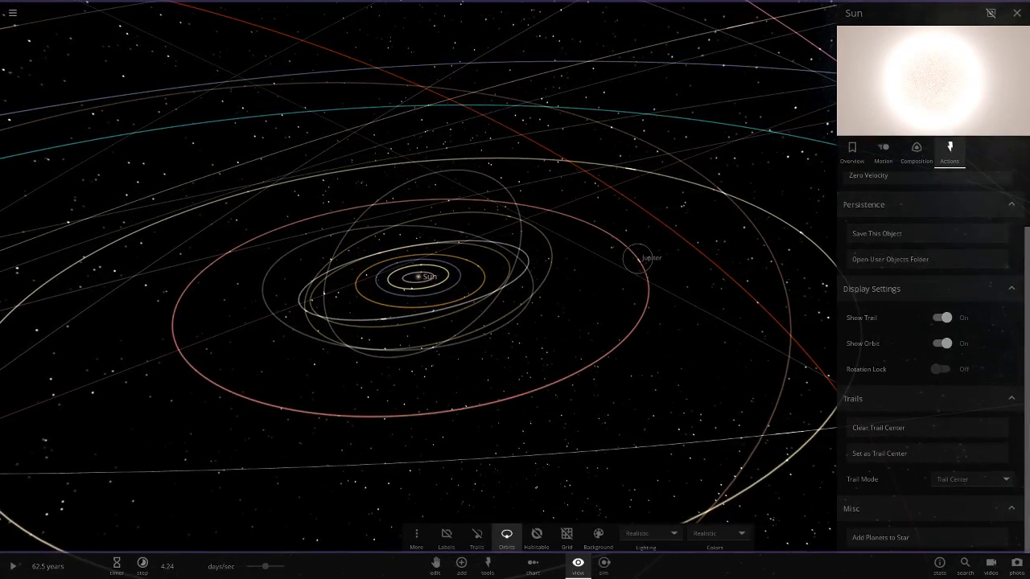
left_click(632, 257)
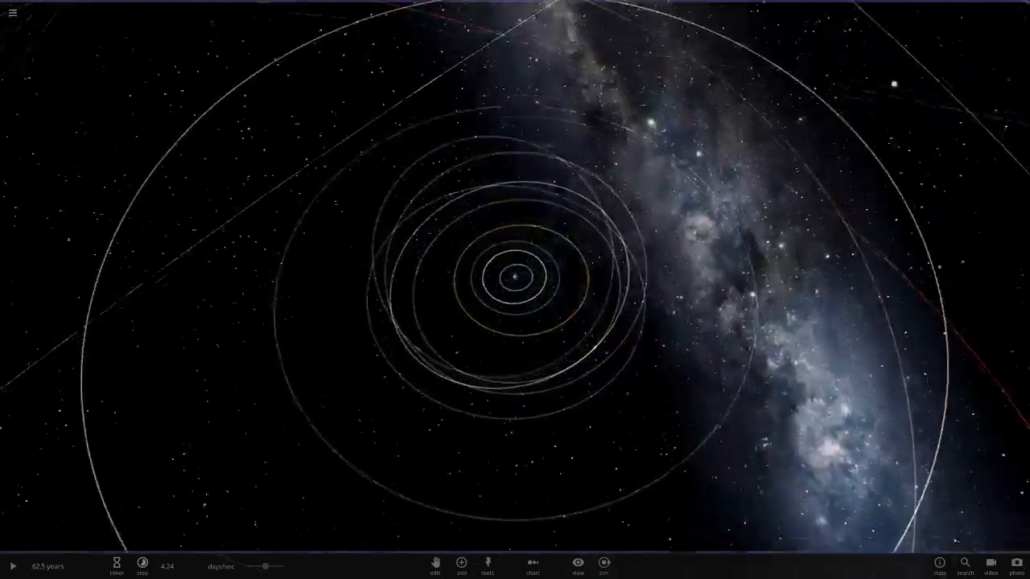
Turn on object labels, then open and close Jupiter's details to centre on it
left_click(579, 567)
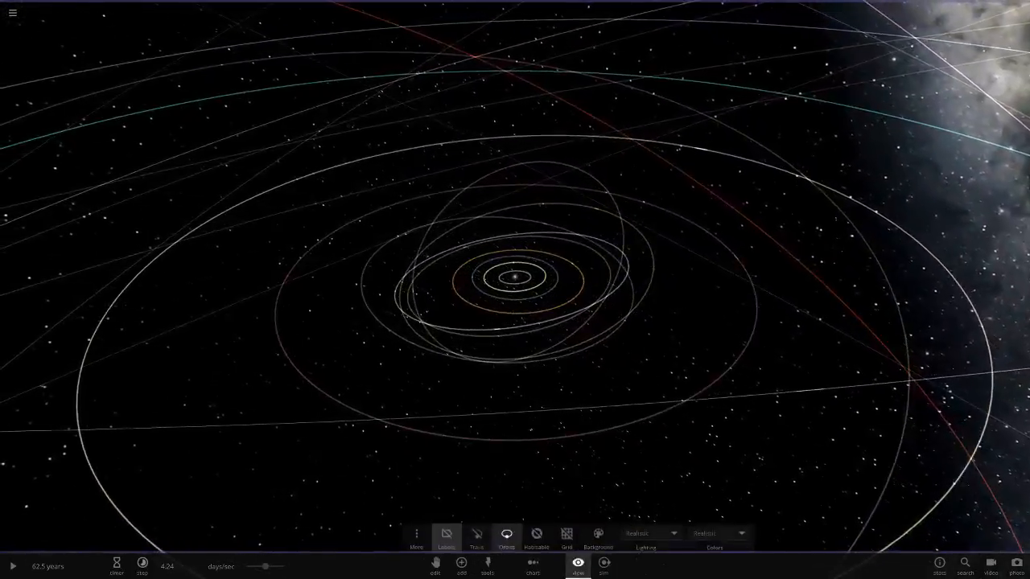
left_click(444, 534)
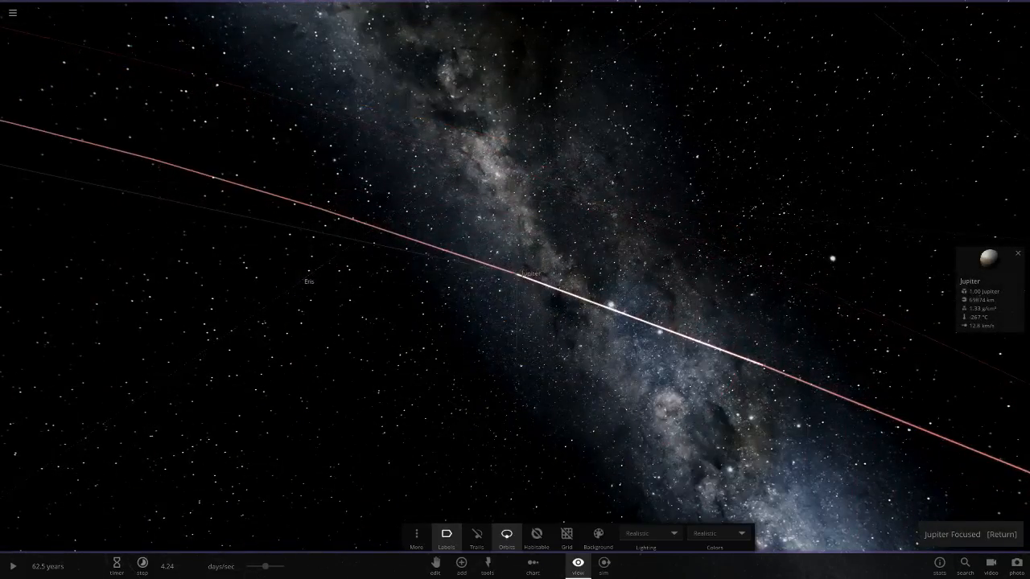
left_click(987, 257)
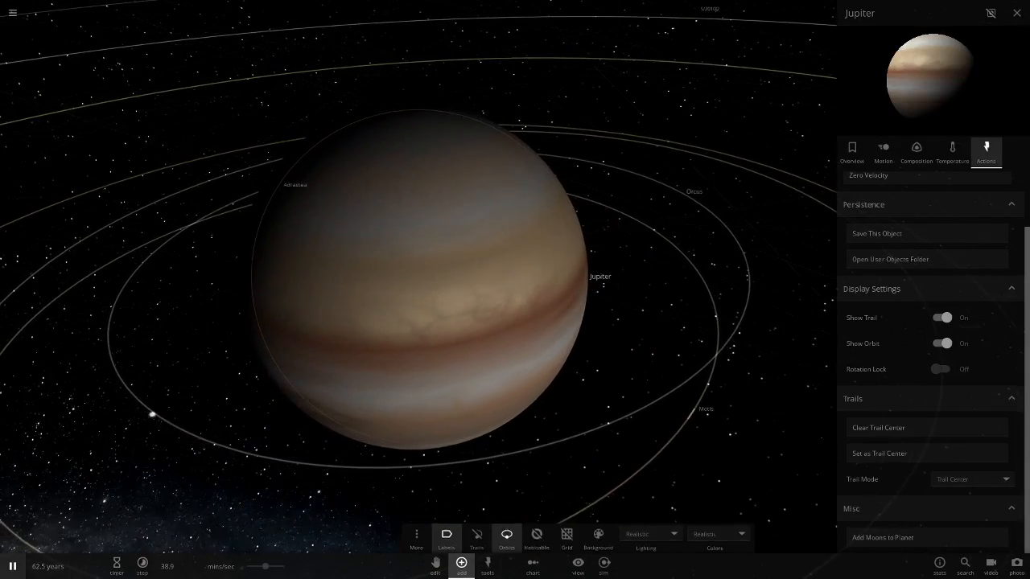
left_click(461, 566)
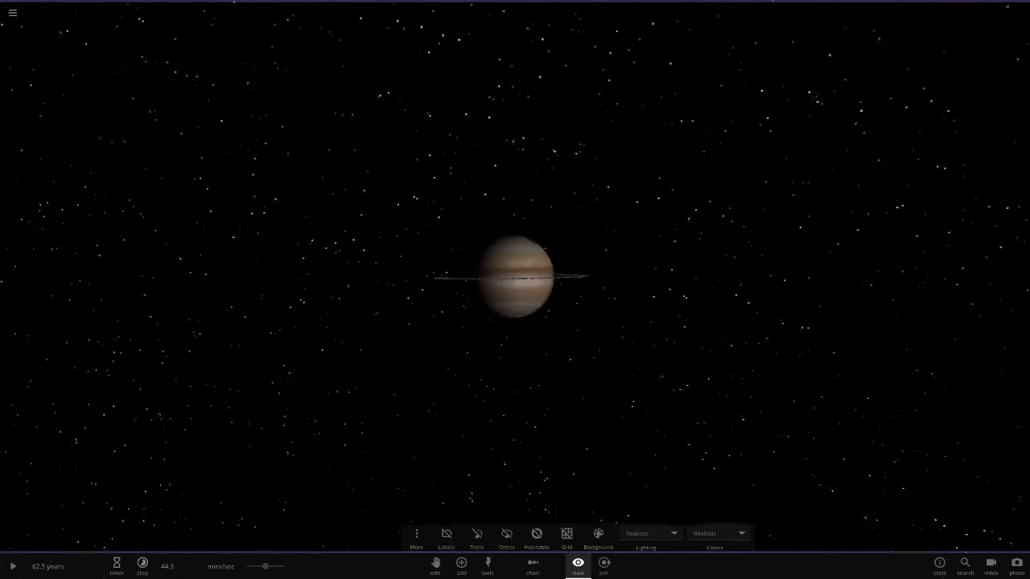
Show Jupiter's Overview properties: 1.33 g/cm³ density, 9.92-hour rotation, 12.6-year orbit
left_click(322, 325)
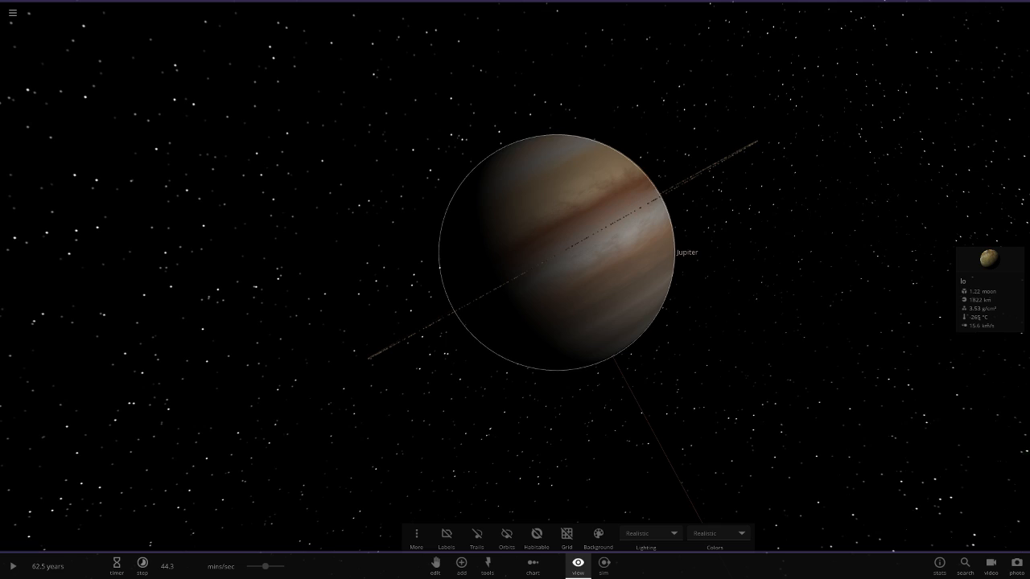
left_click(8, 567)
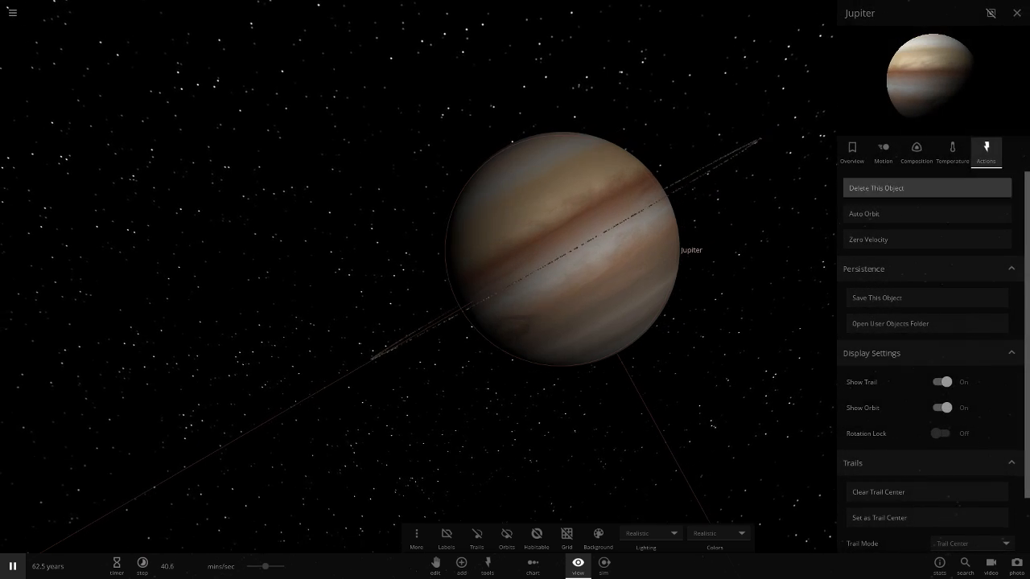
left_click(852, 150)
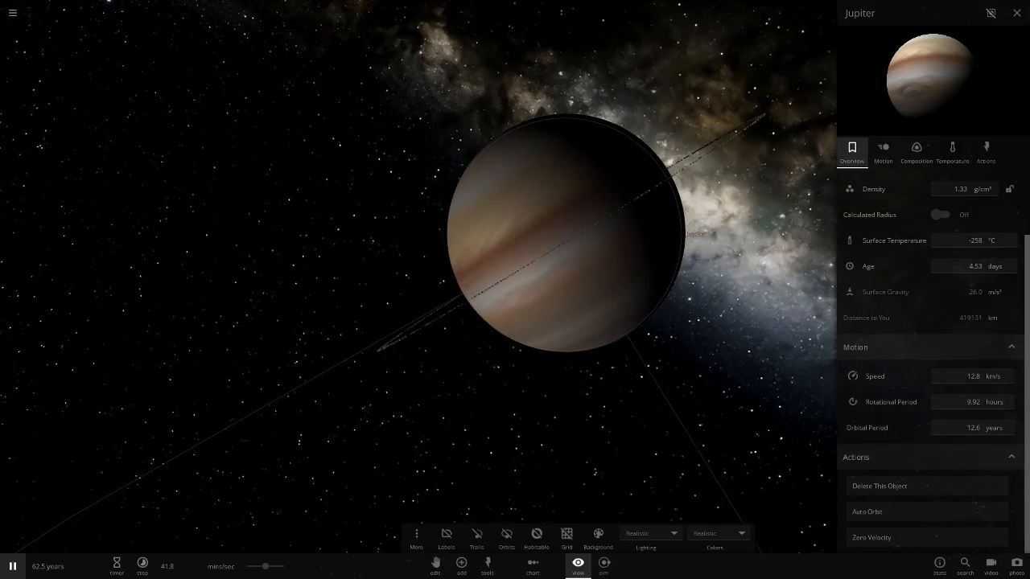
Switch between the original and modded Jupiter's Overview properties, then close the panel
left_click(9, 562)
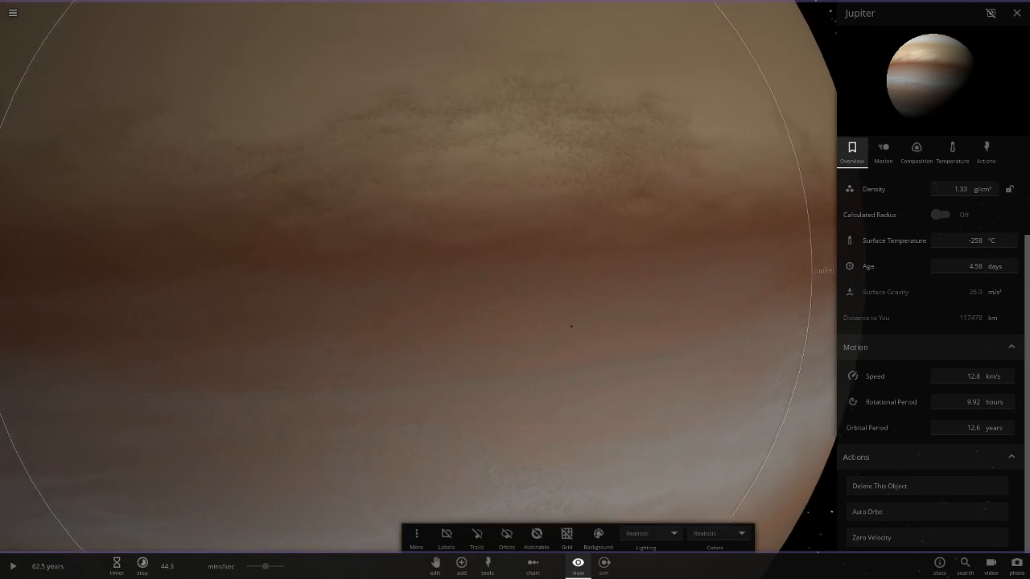
left_click(459, 570)
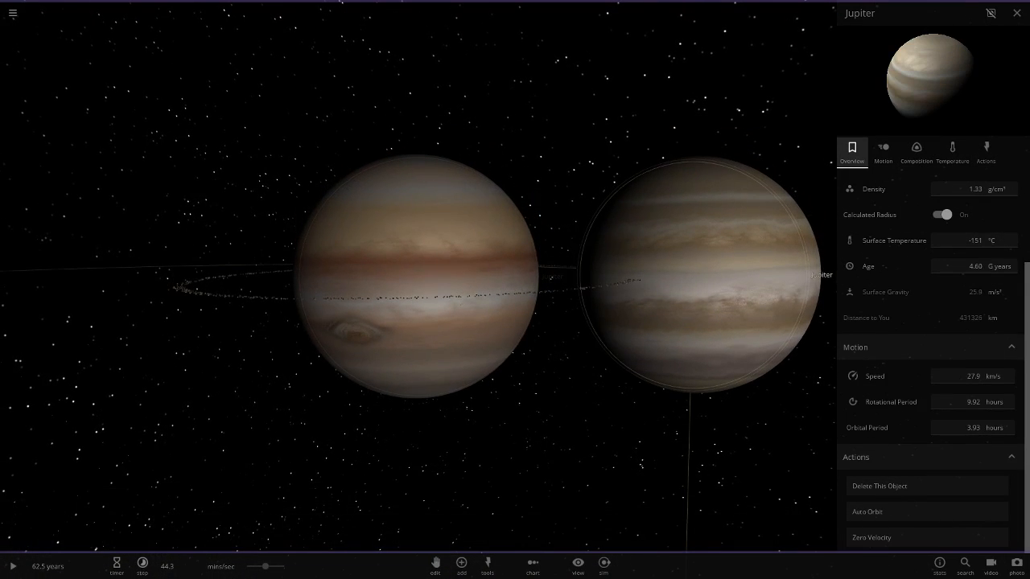
left_click(942, 214)
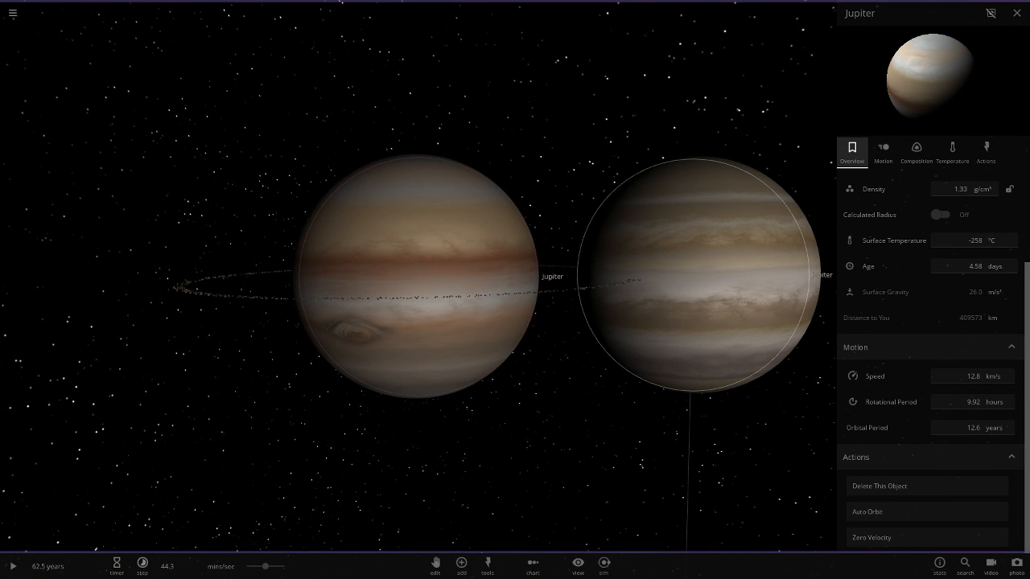
left_click(943, 214)
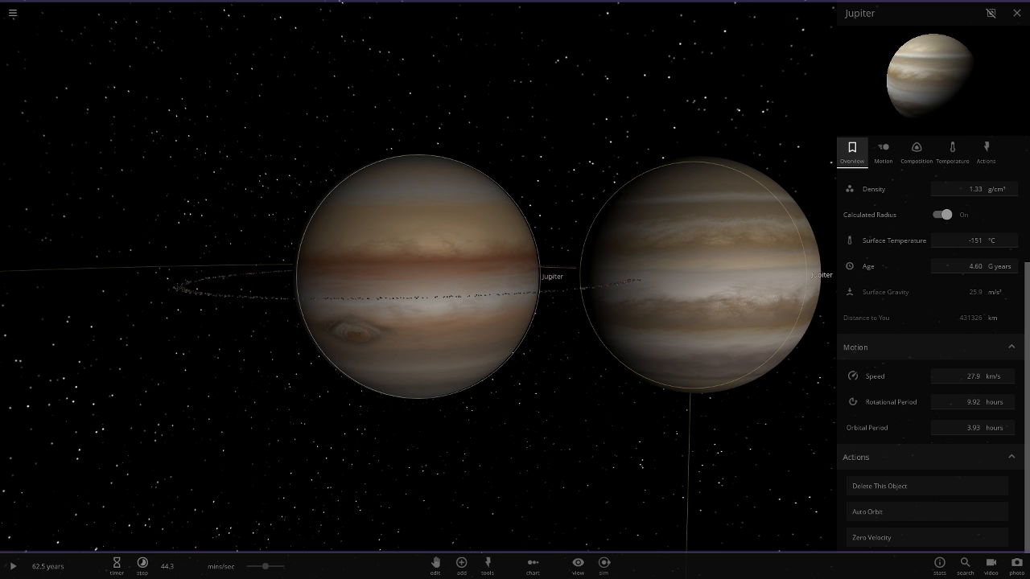
left_click(940, 214)
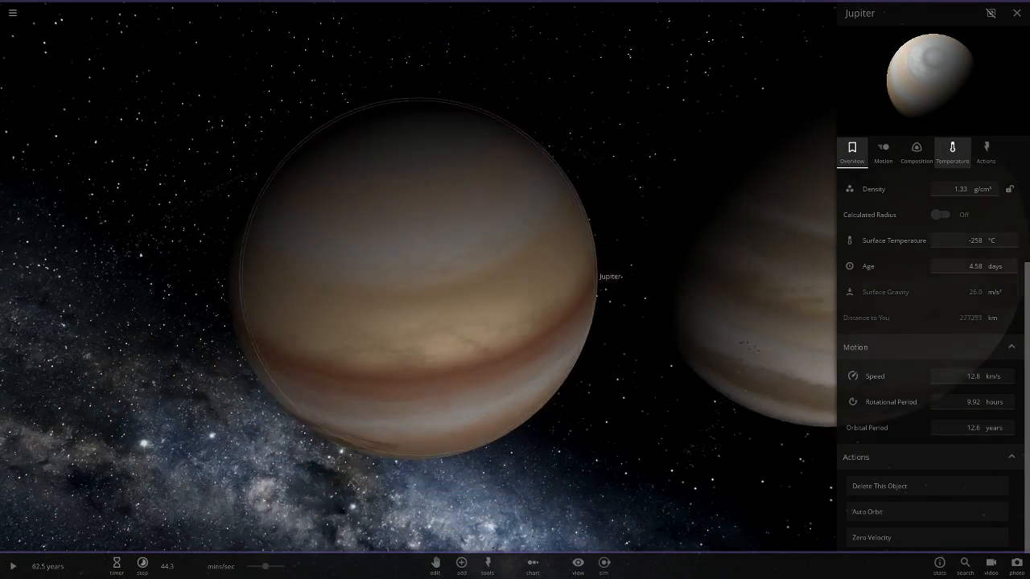
left_click(941, 214)
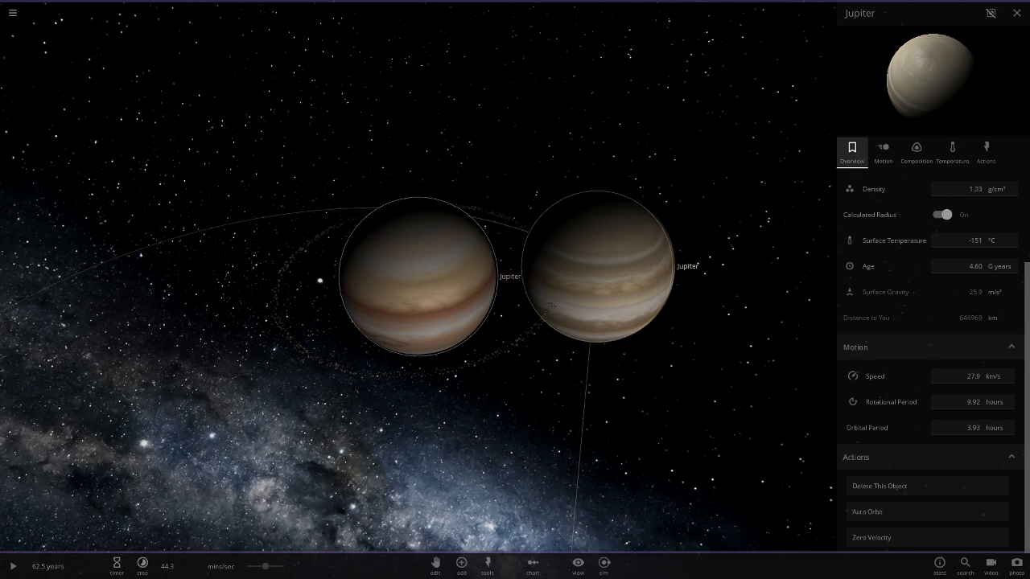
left_click(942, 215)
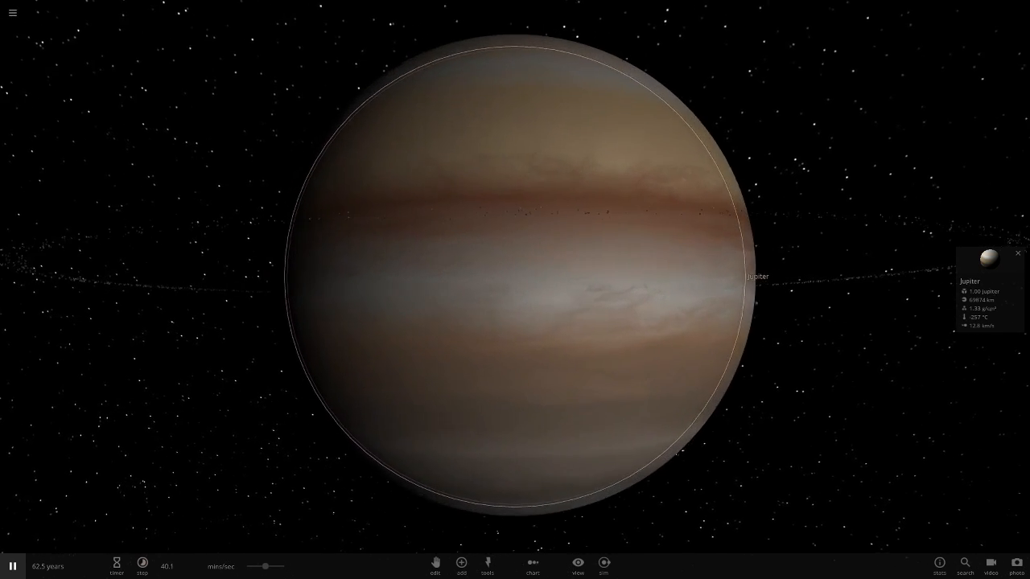
Zoom out and open the Search catalogue listing Sun, Venus and Saturn
scroll("down", 3)
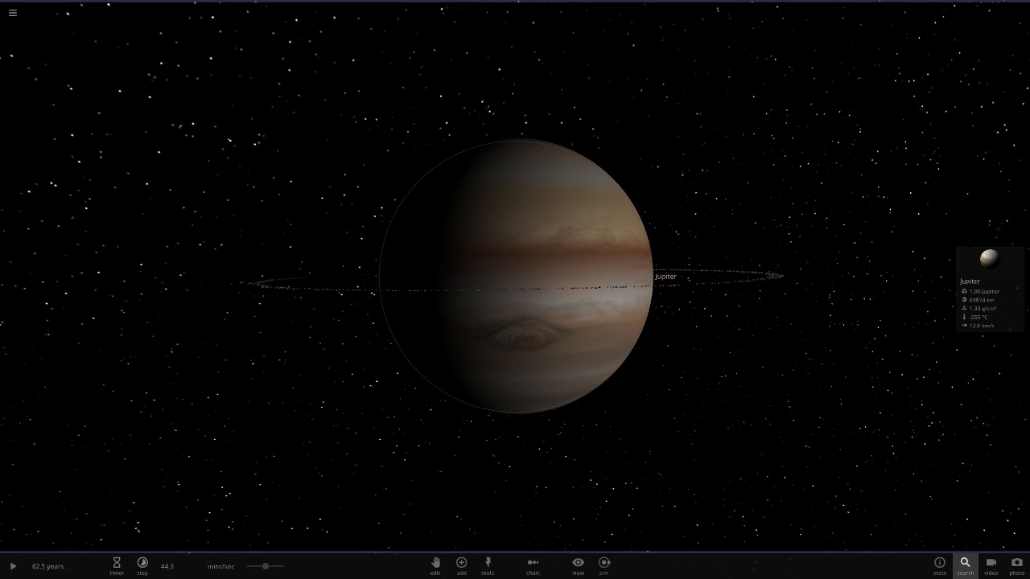
left_click(965, 566)
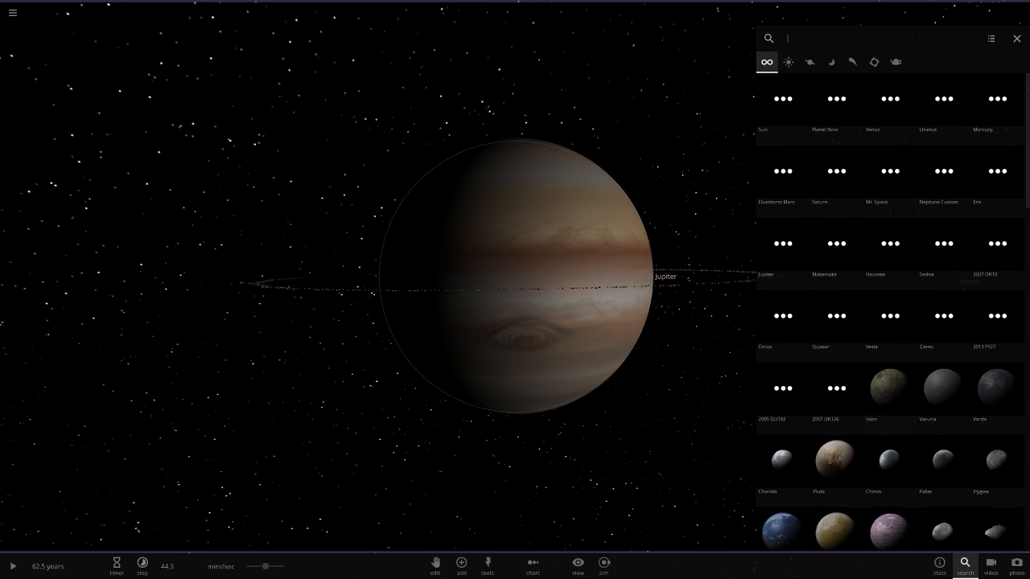
Scroll through the catalogue, close it, reopen it, then close it again
scroll("down", 3)
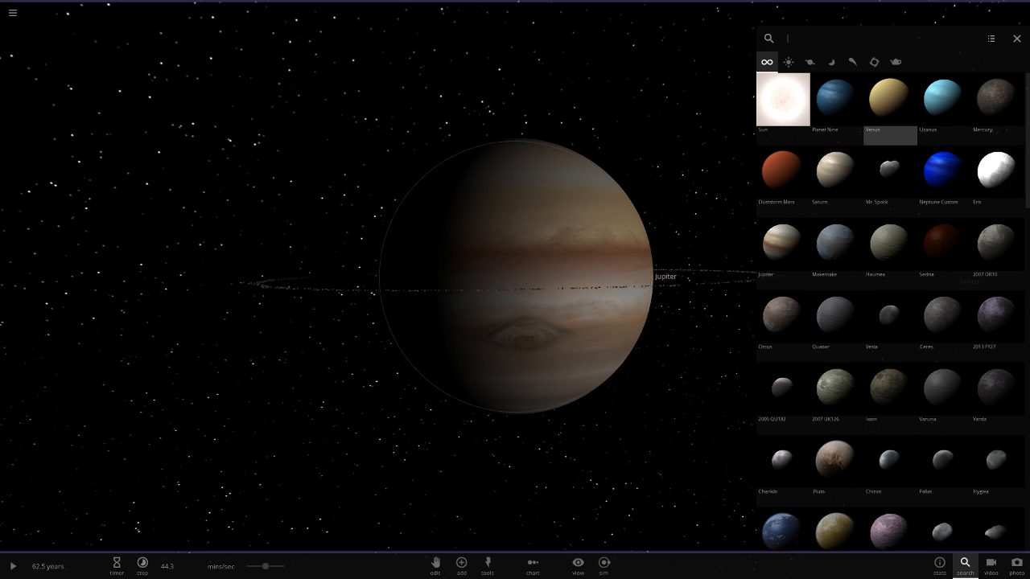
scroll("down", 3)
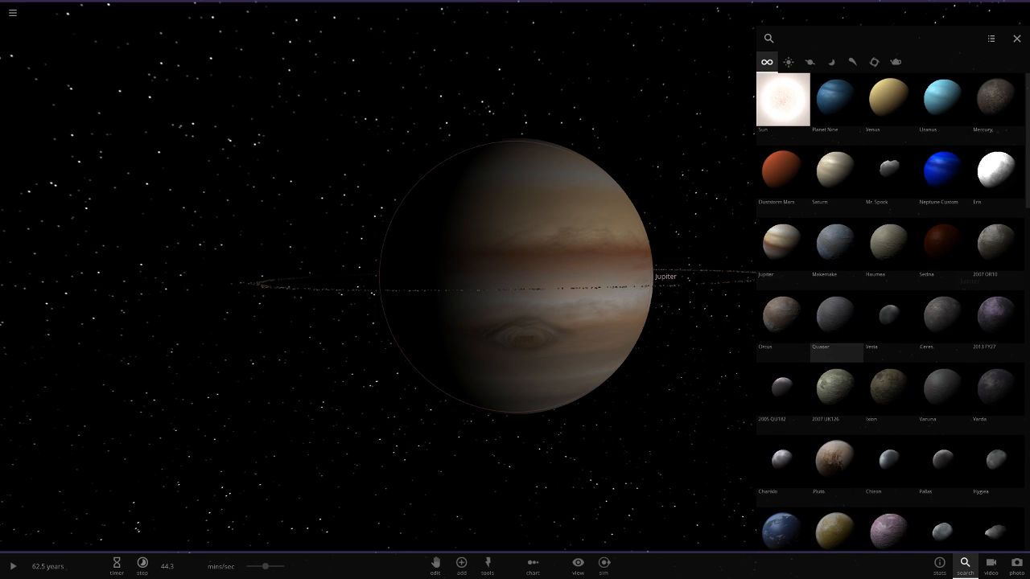
left_click(1016, 38)
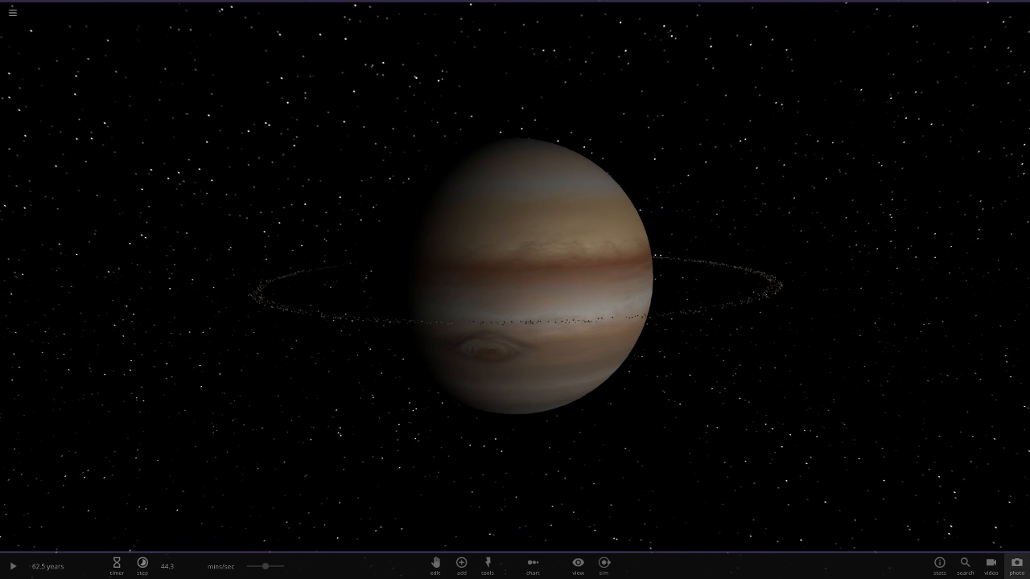
left_click(965, 566)
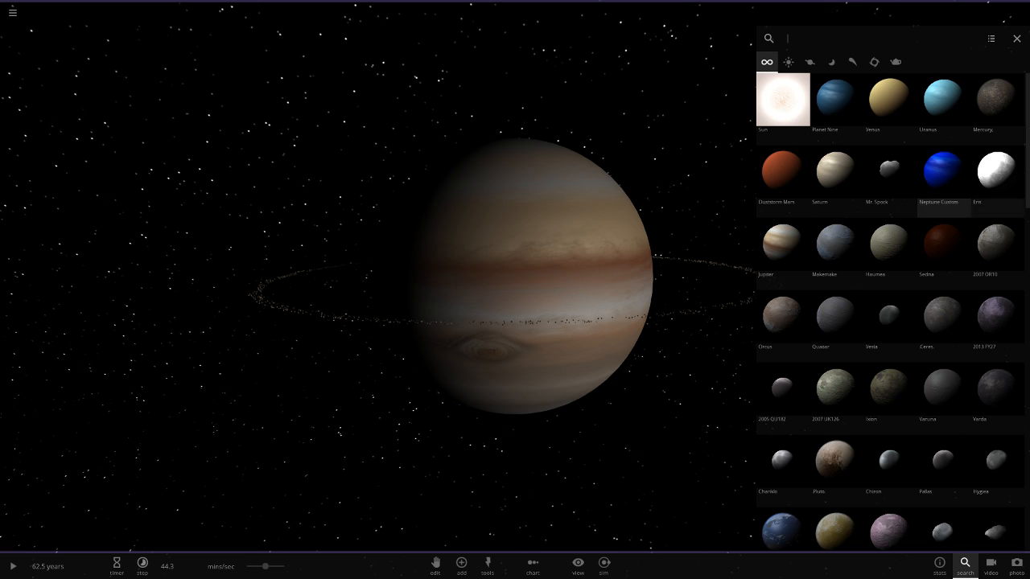
scroll("down", 3)
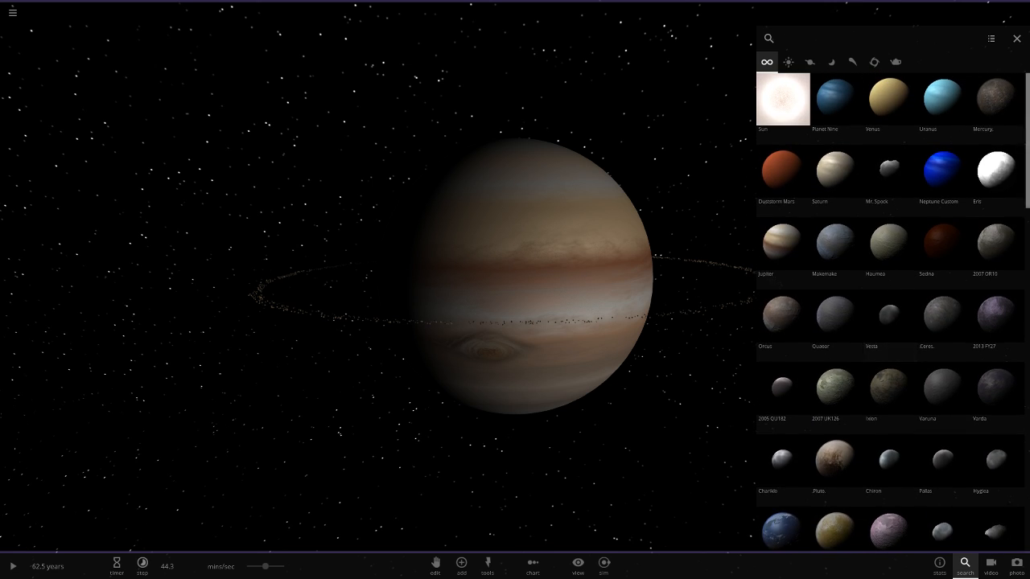
left_click(1016, 37)
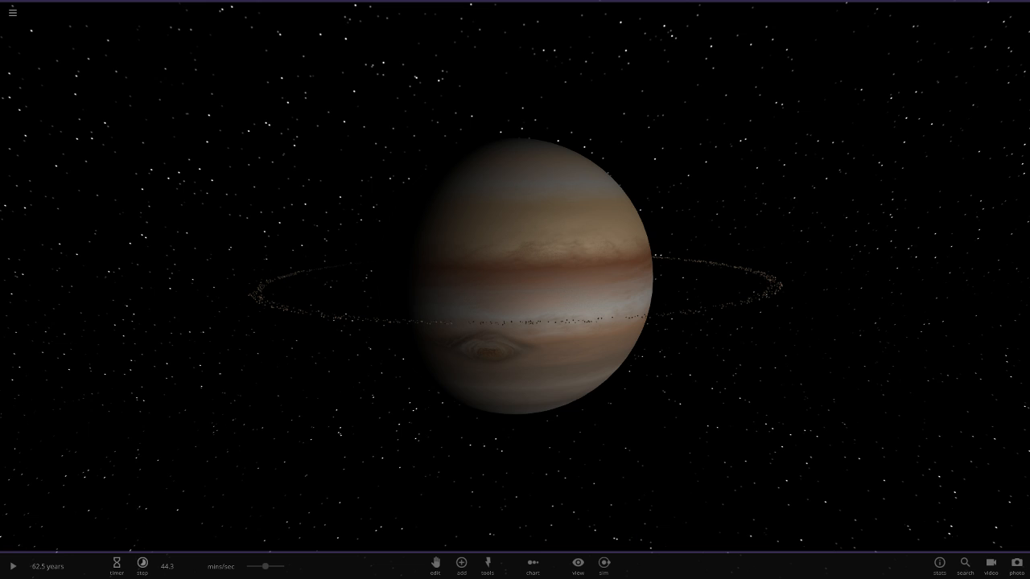